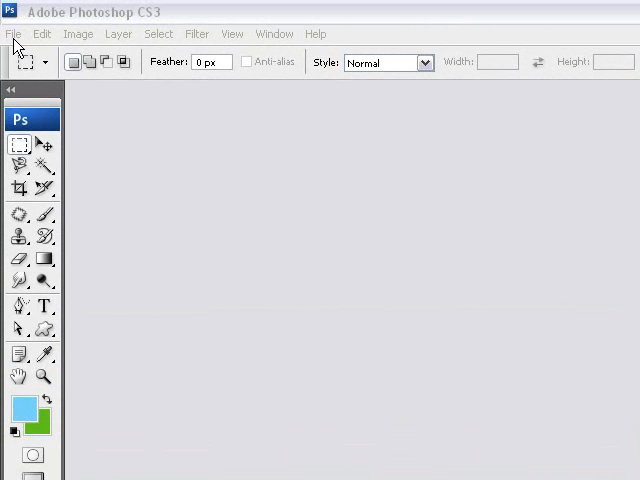
Create a new 800×600 px white document via File > New
left_click(13, 33)
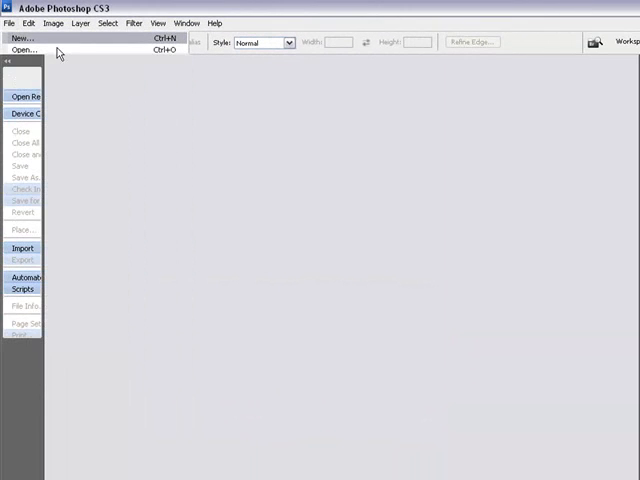
left_click(22, 38)
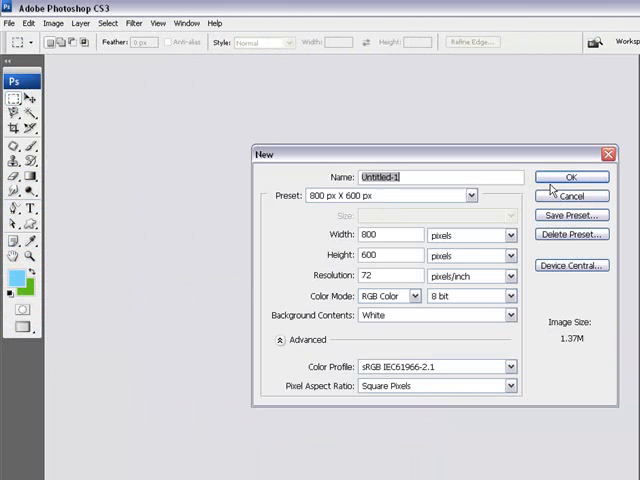
left_click(571, 177)
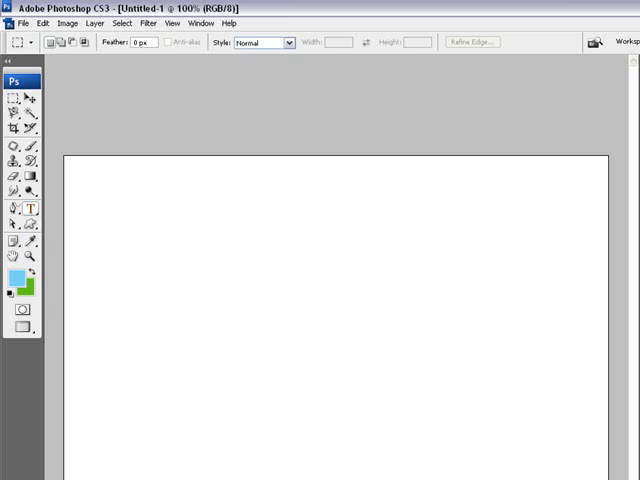
Place a text box on the upper canvas and begin typing 'MIXED UP'
left_click(31, 208)
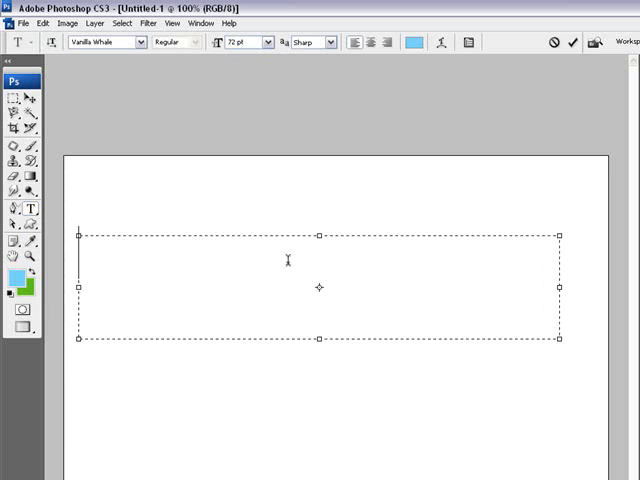
type("W")
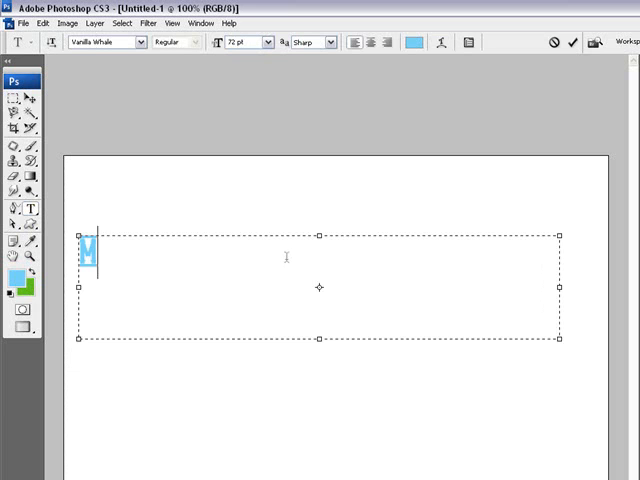
type("IXE")
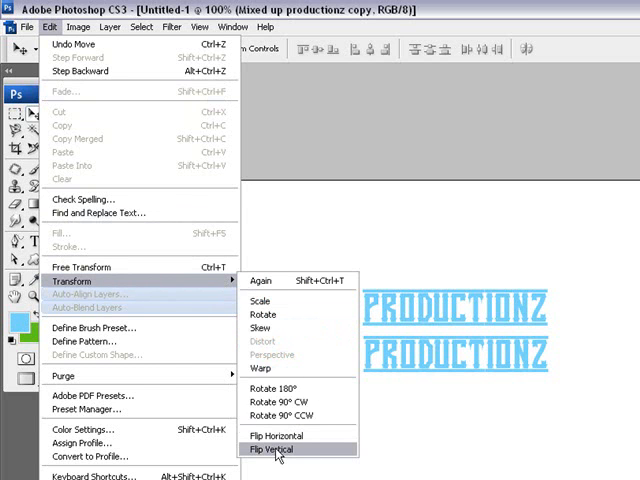
Flip the copied title layer vertically to form the reflection
left_click(278, 449)
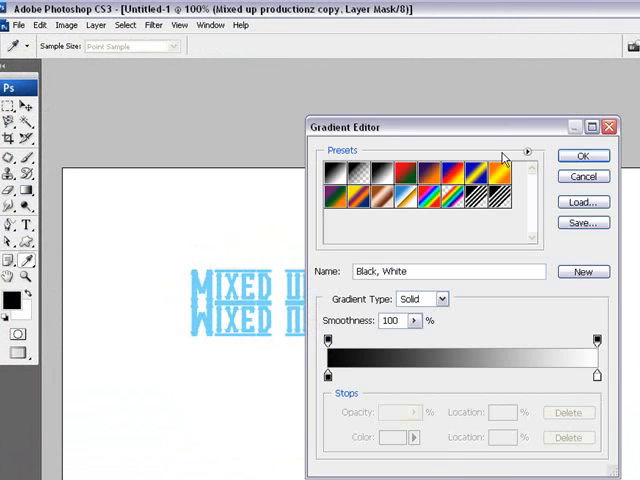
Confirm the Black, White gradient in the Gradient Editor
left_click(583, 155)
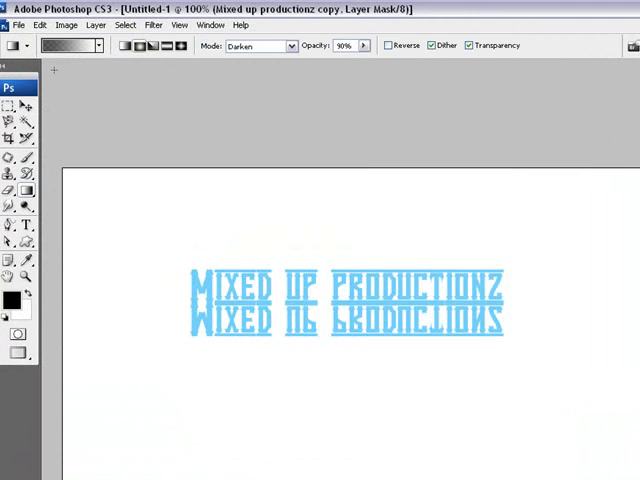
Apply the black-to-white gradient to the reflection's mask so it fades downward
left_click(70, 45)
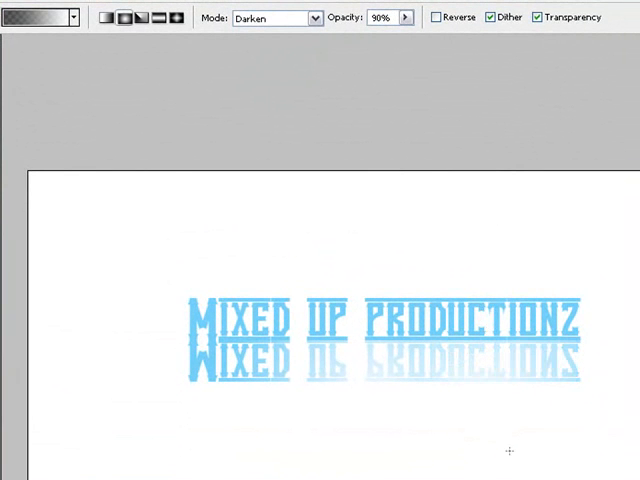
mouse_move(508, 440)
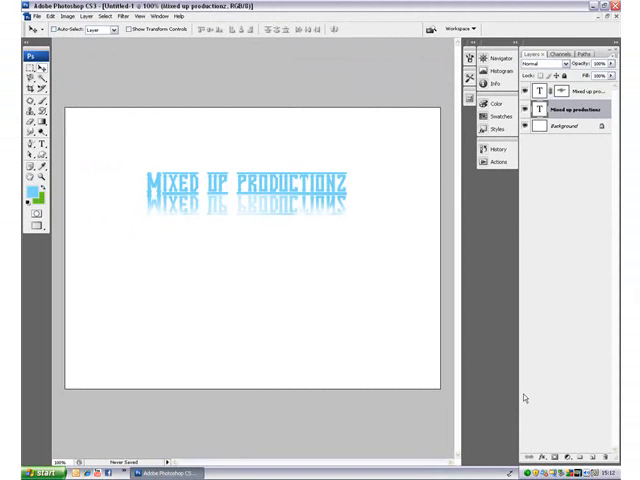
Open the context menu for the 'Mixed up productionz' layer
right_click(580, 108)
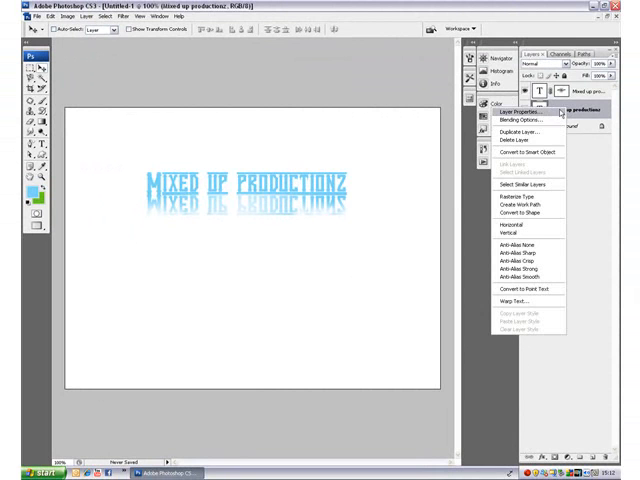
mouse_move(537, 288)
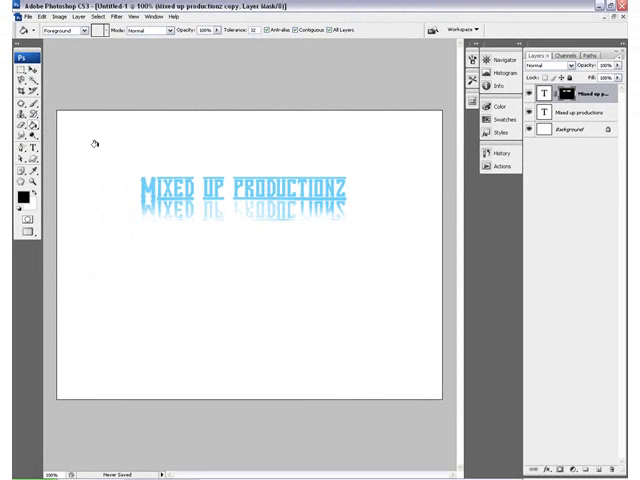
mouse_move(105, 150)
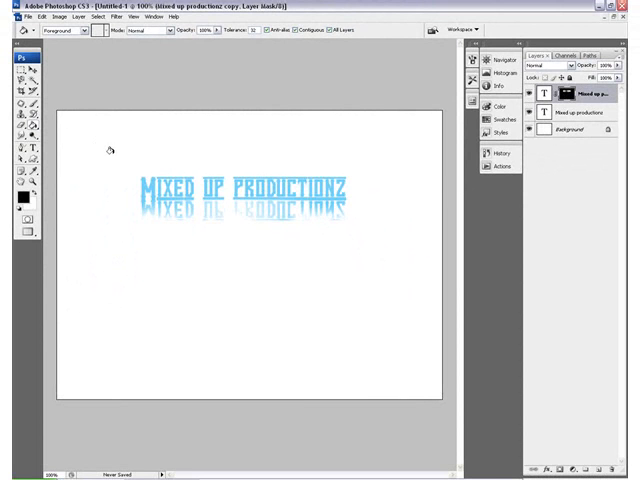
mouse_move(283, 163)
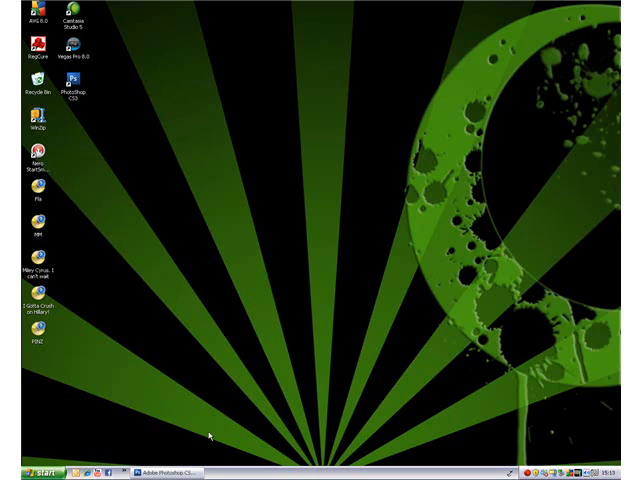
mouse_move(611, 251)
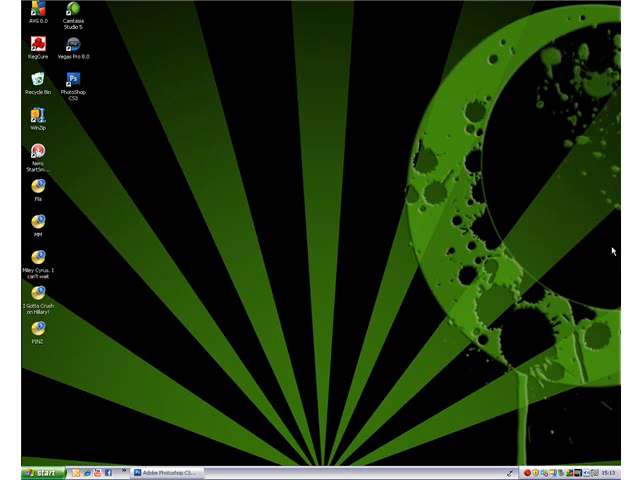